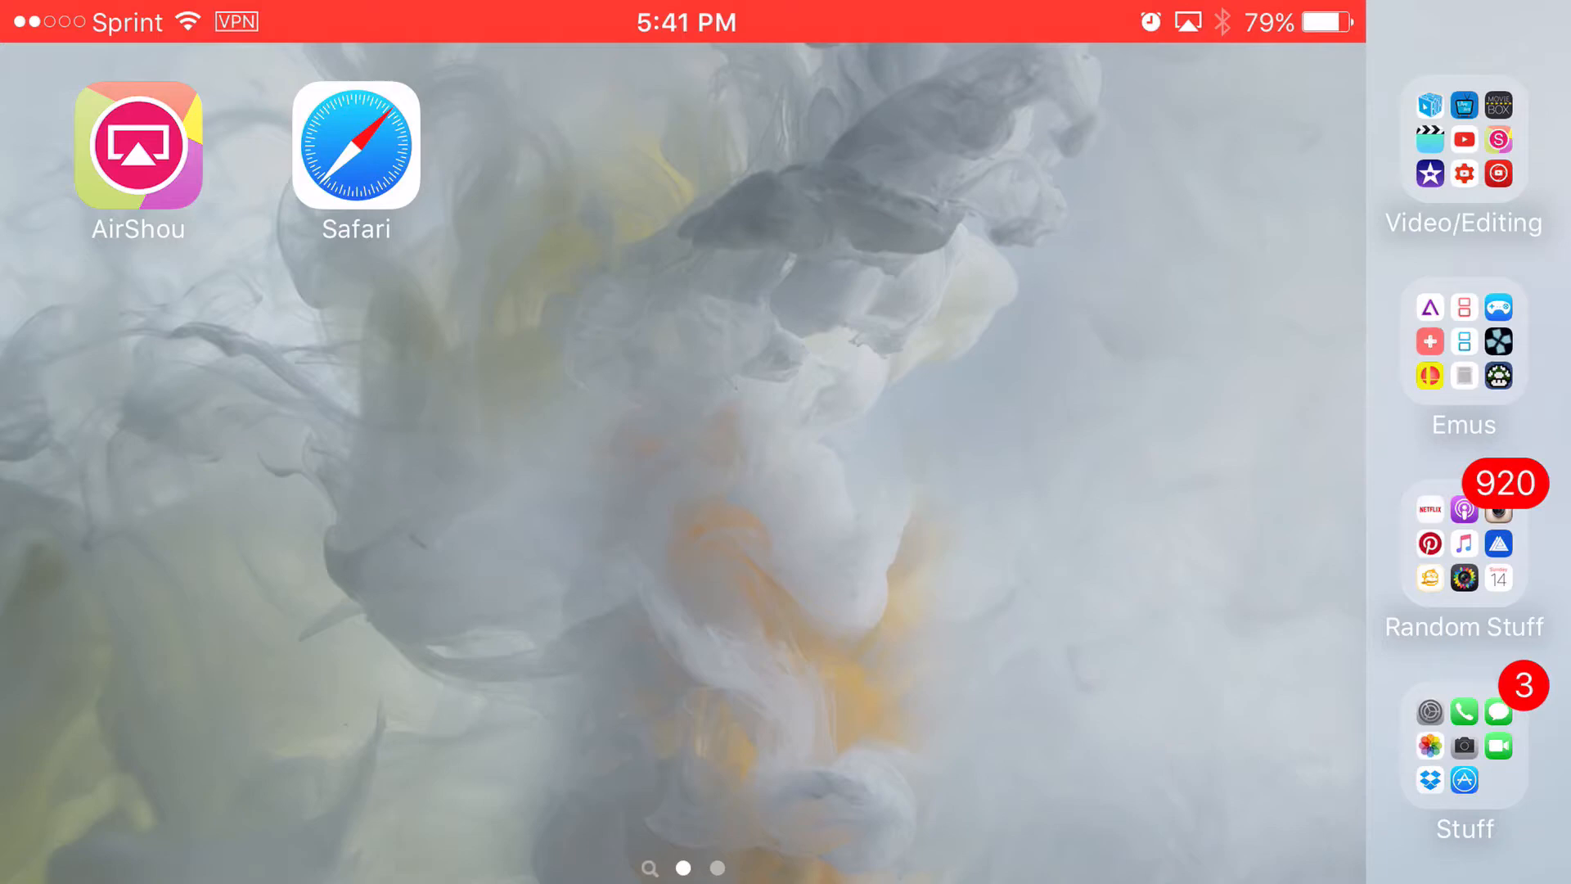
# Load vshare.com in Safari and scroll to the unjailbroken download option.
pyautogui.click(355, 144)
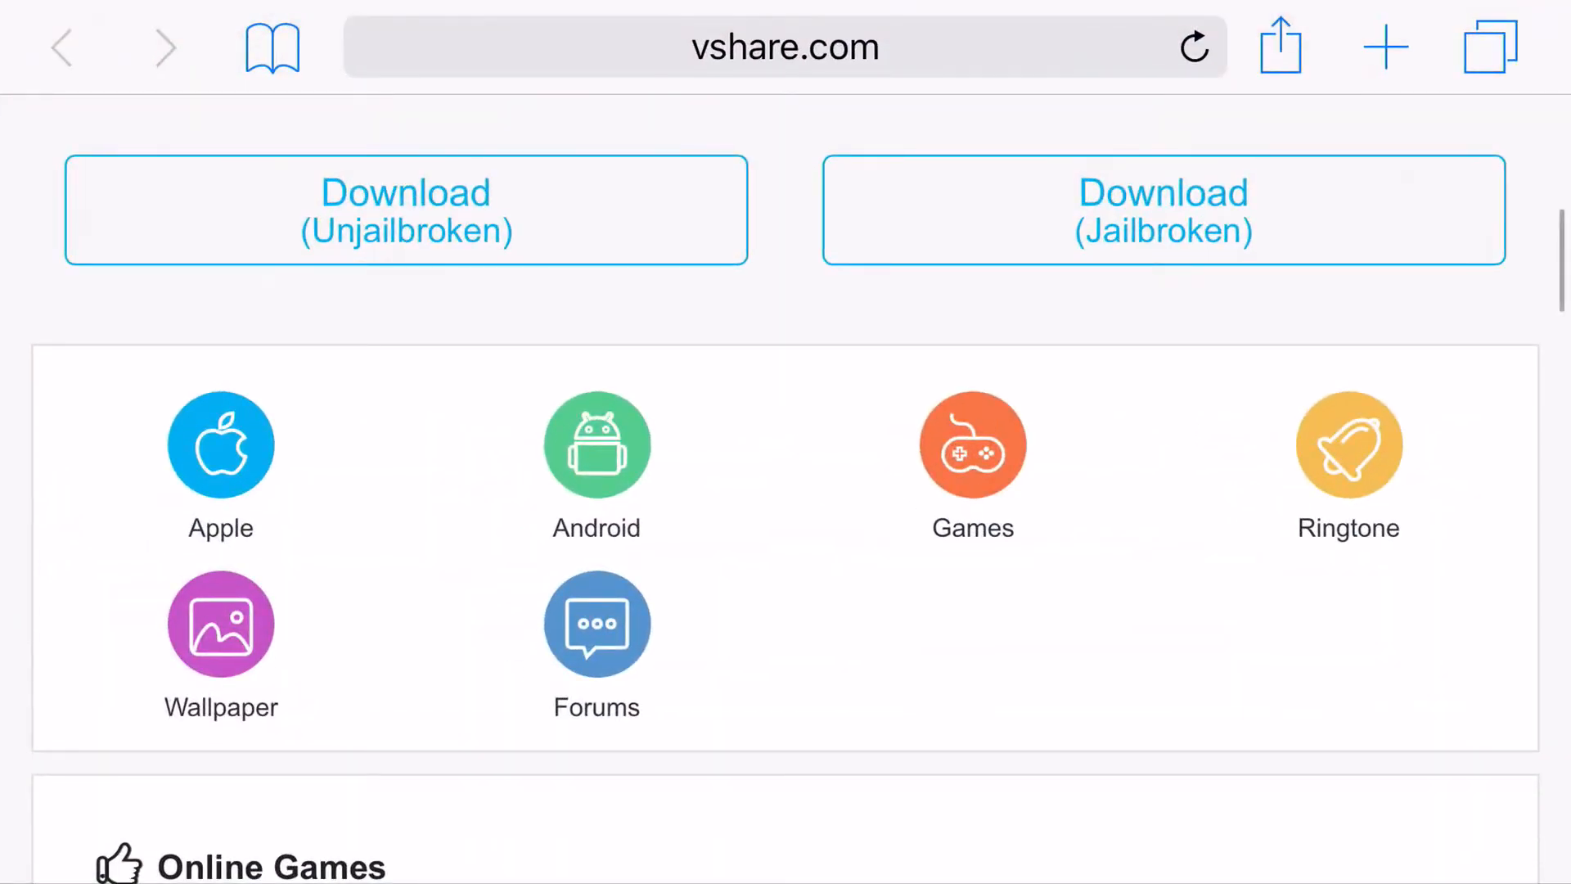
pyautogui.scroll(3)
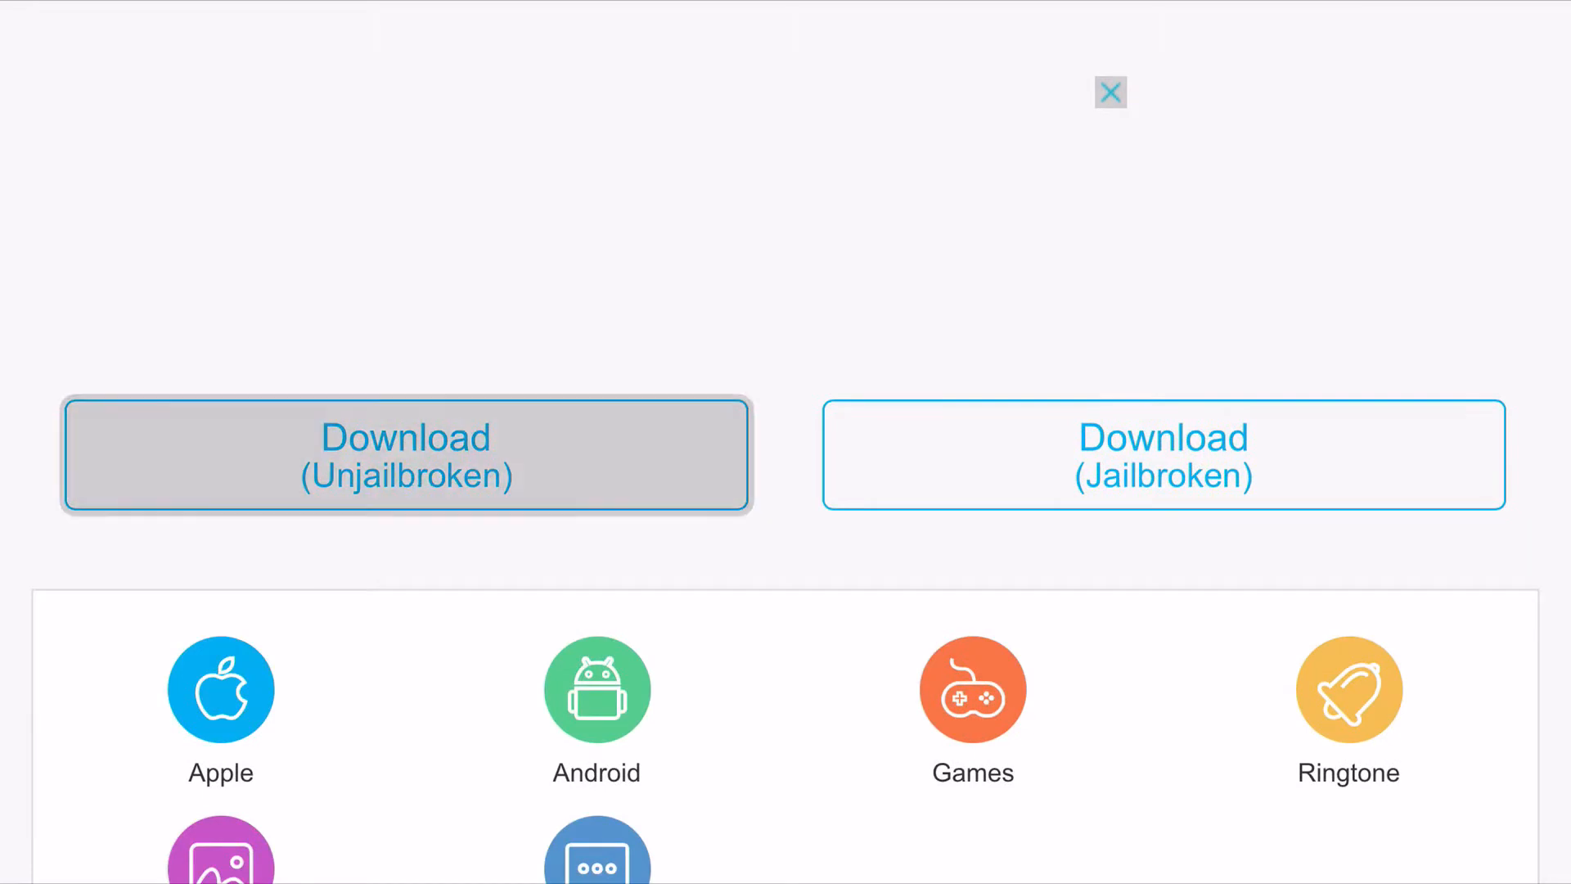
# Download the unjailbroken vShare and install its vShare Store profile, confirming and finishing with Done.
pyautogui.click(406, 453)
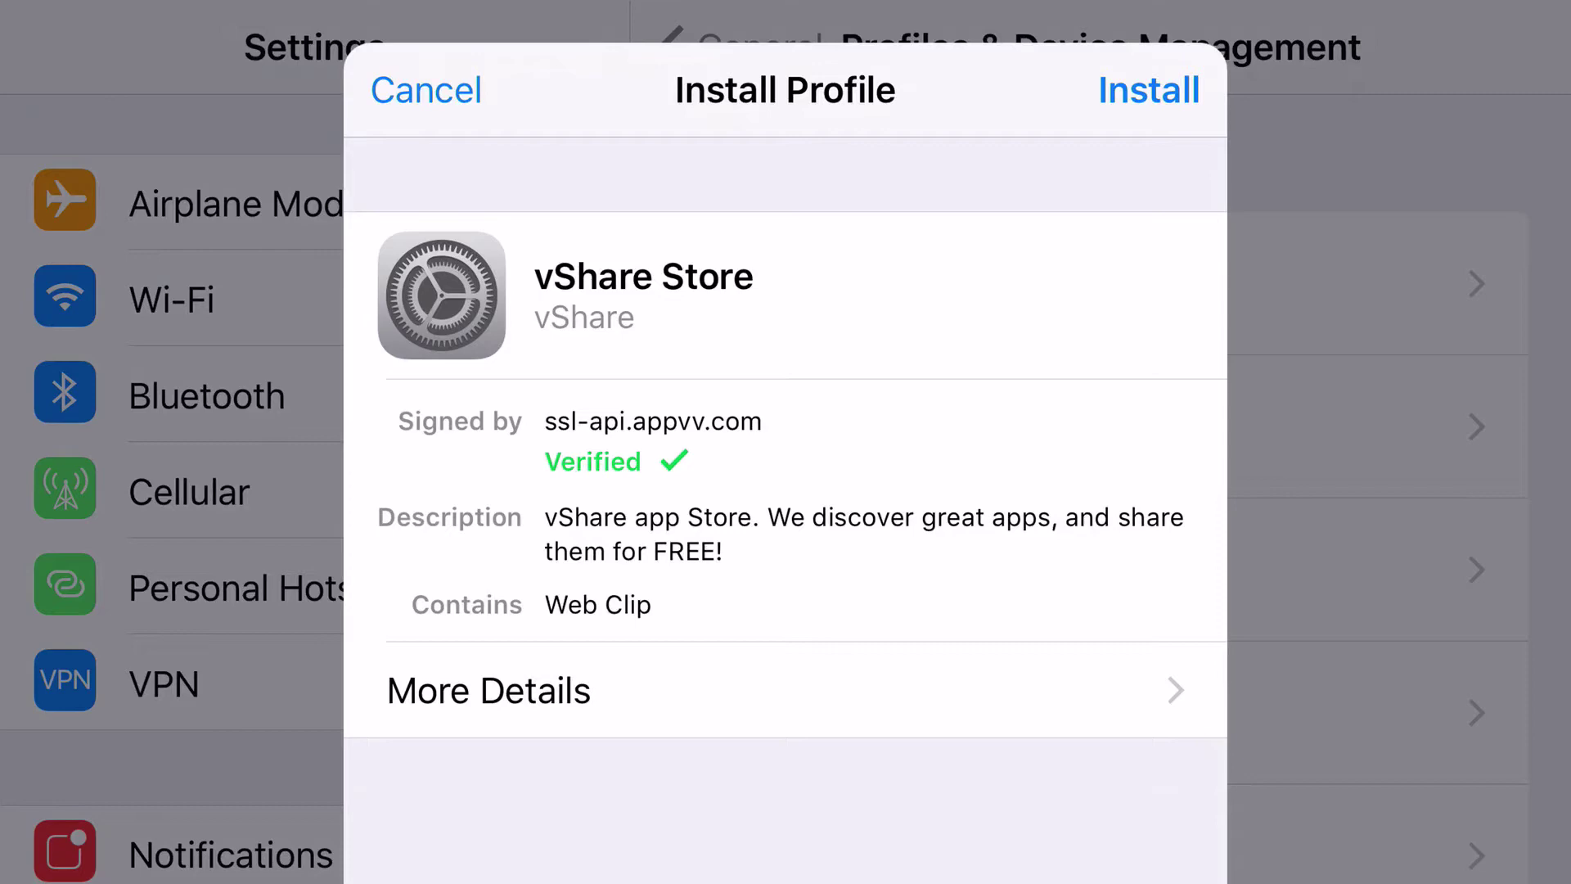
pyautogui.click(1149, 90)
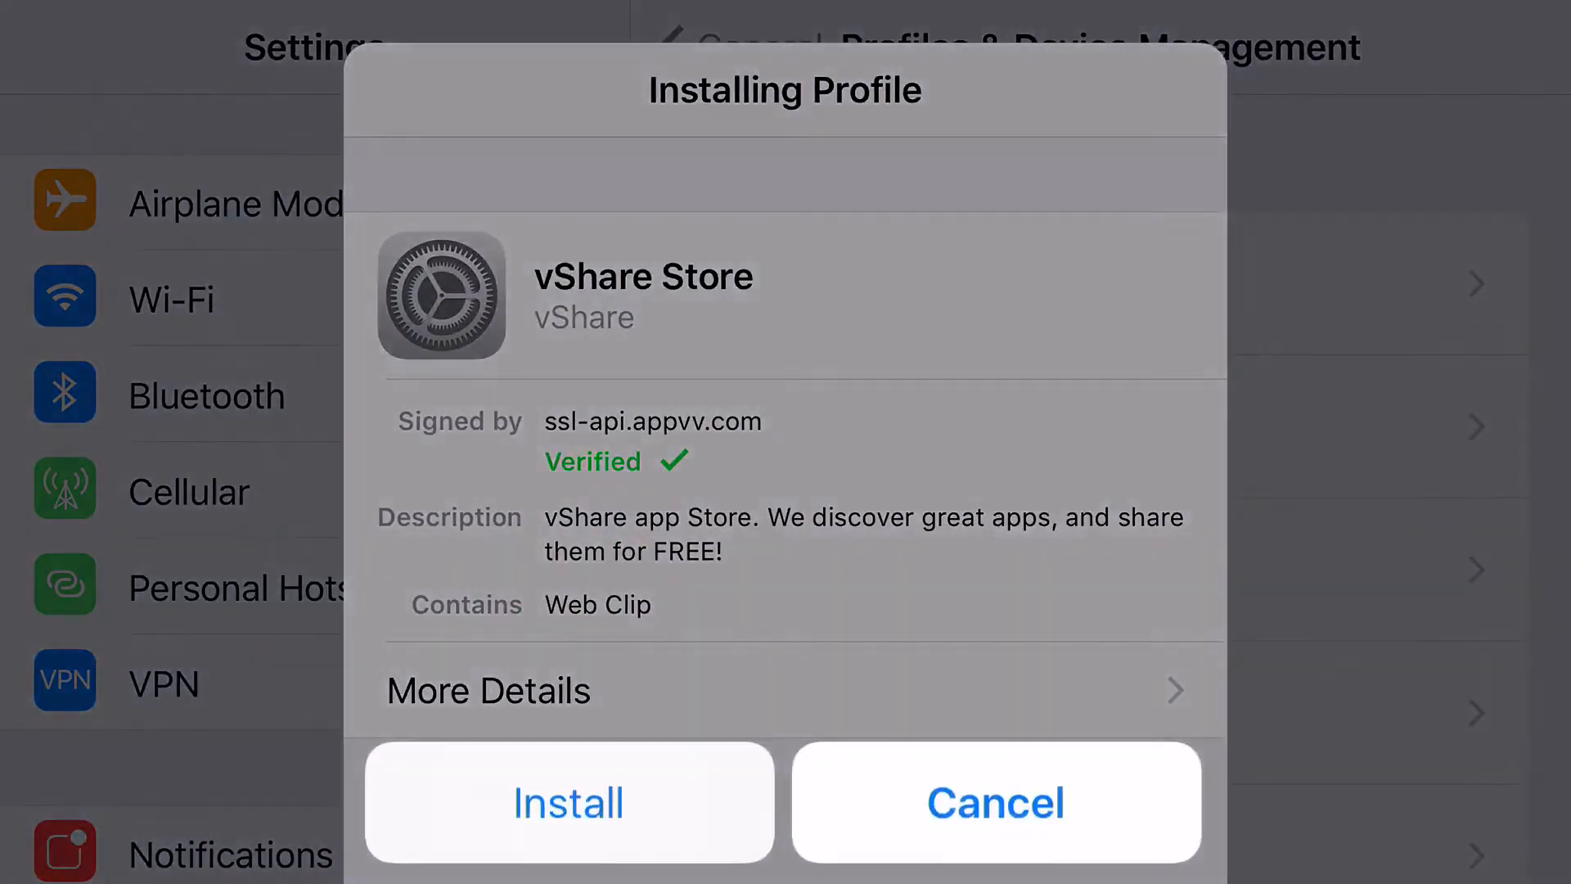
pyautogui.click(567, 802)
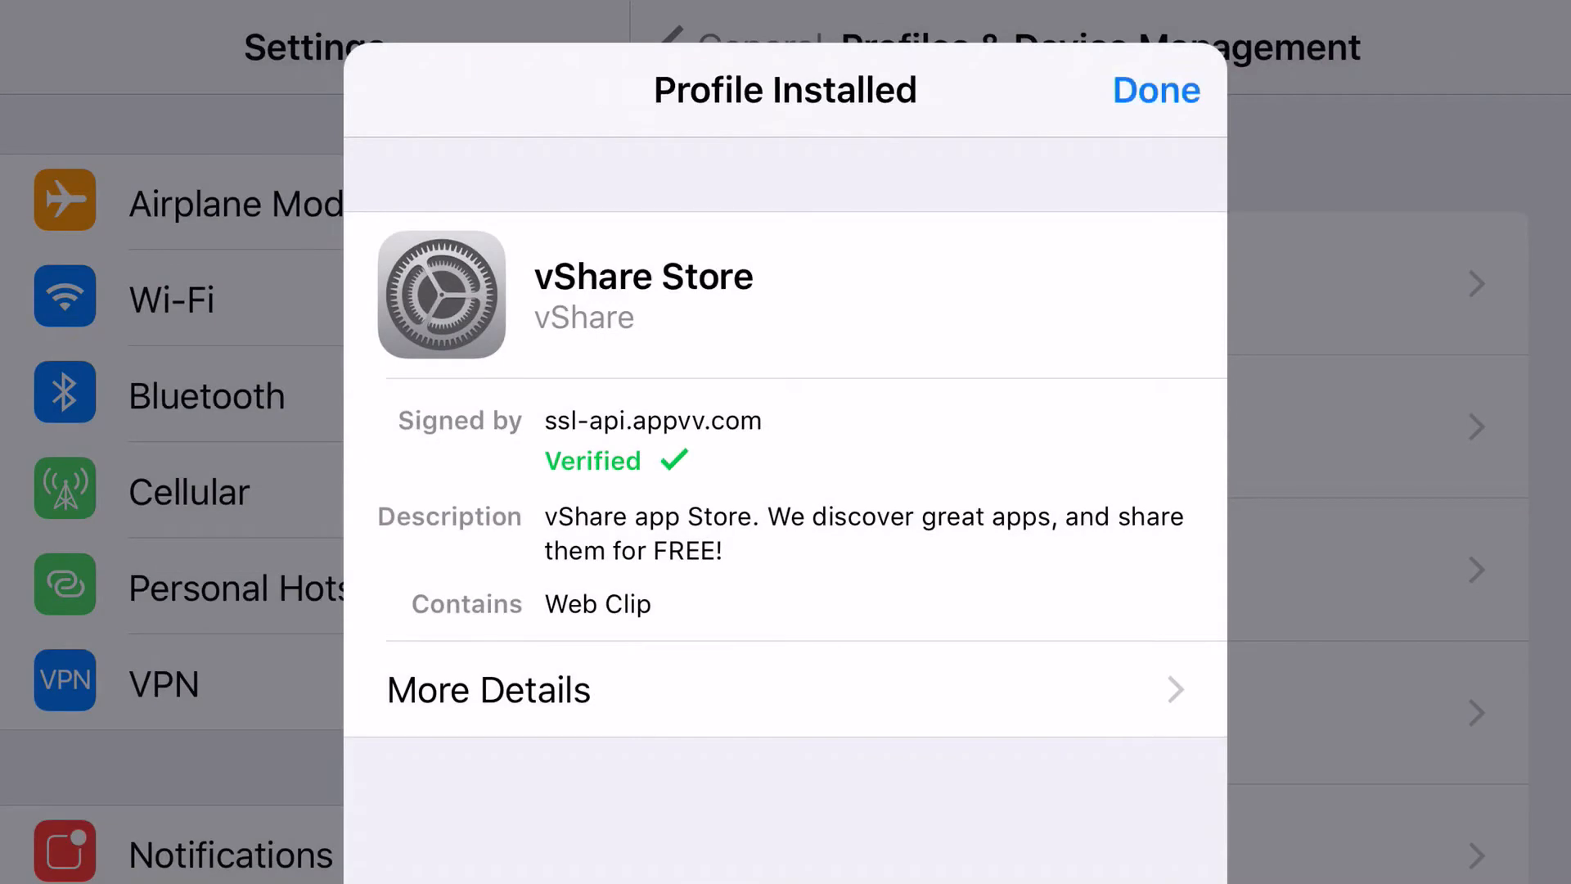
pyautogui.click(1153, 90)
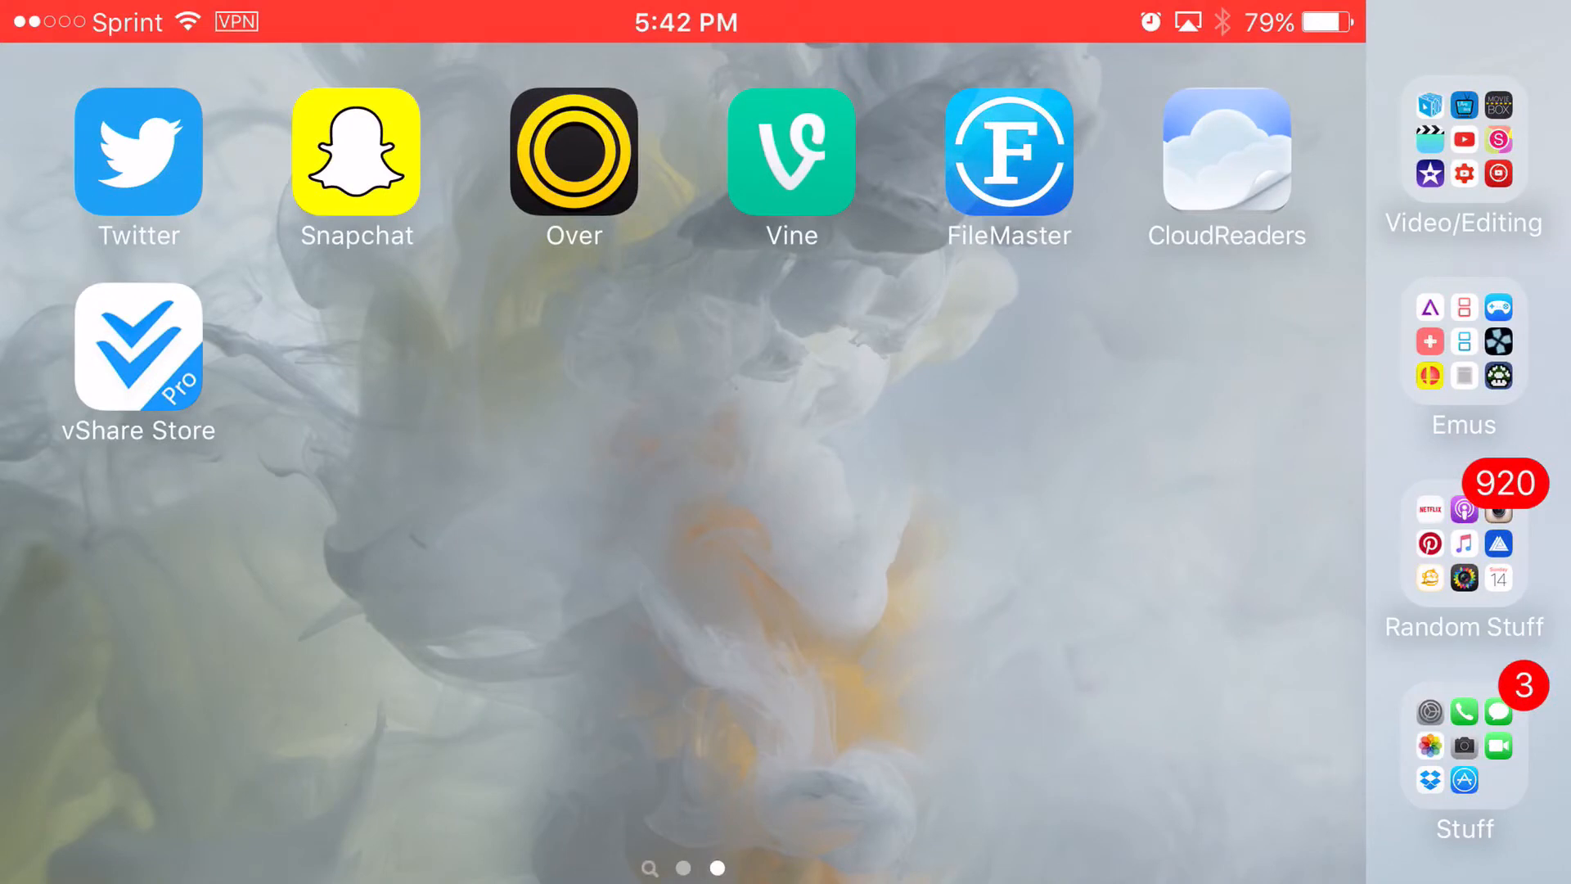
# Move the vShare Store icon next to Safari on page one and launch vShare Pro.
pyautogui.click(139, 151)
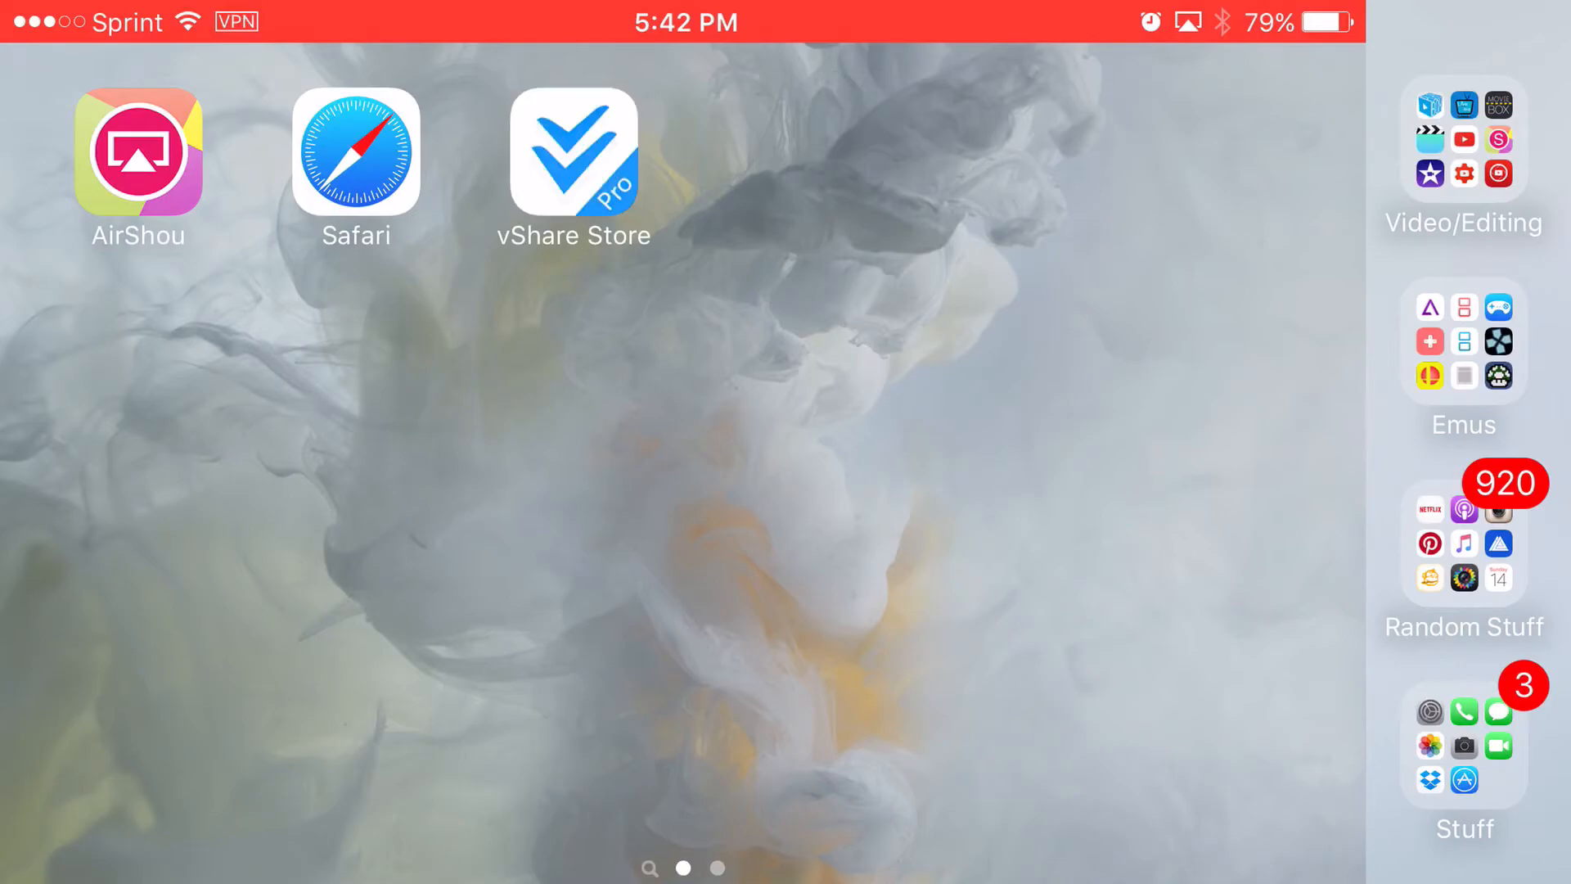
pyautogui.click(573, 153)
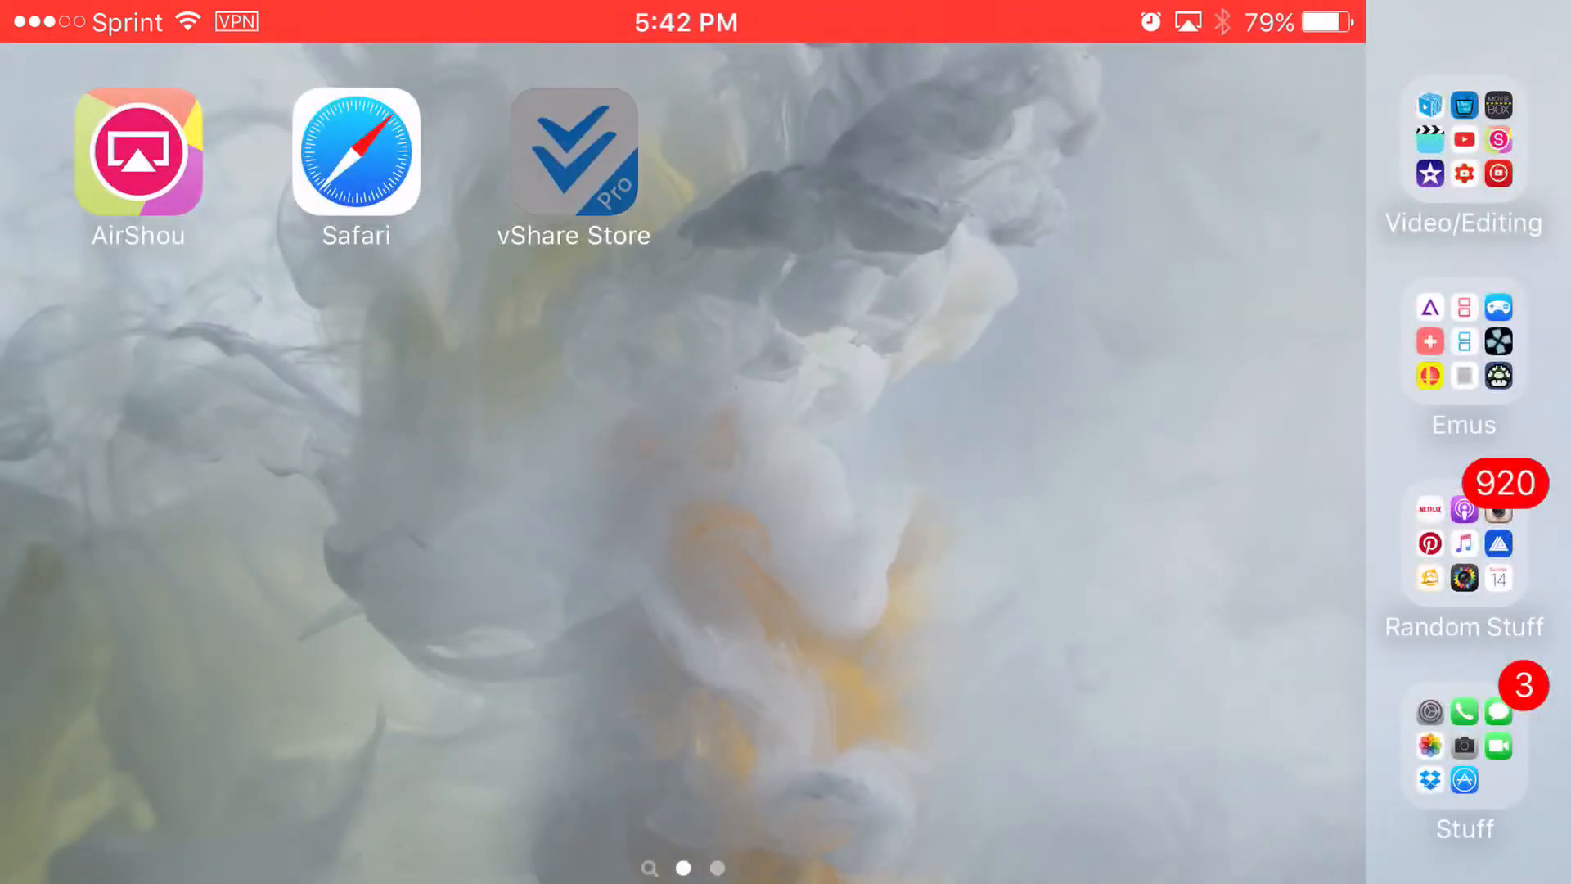
pyautogui.click(573, 154)
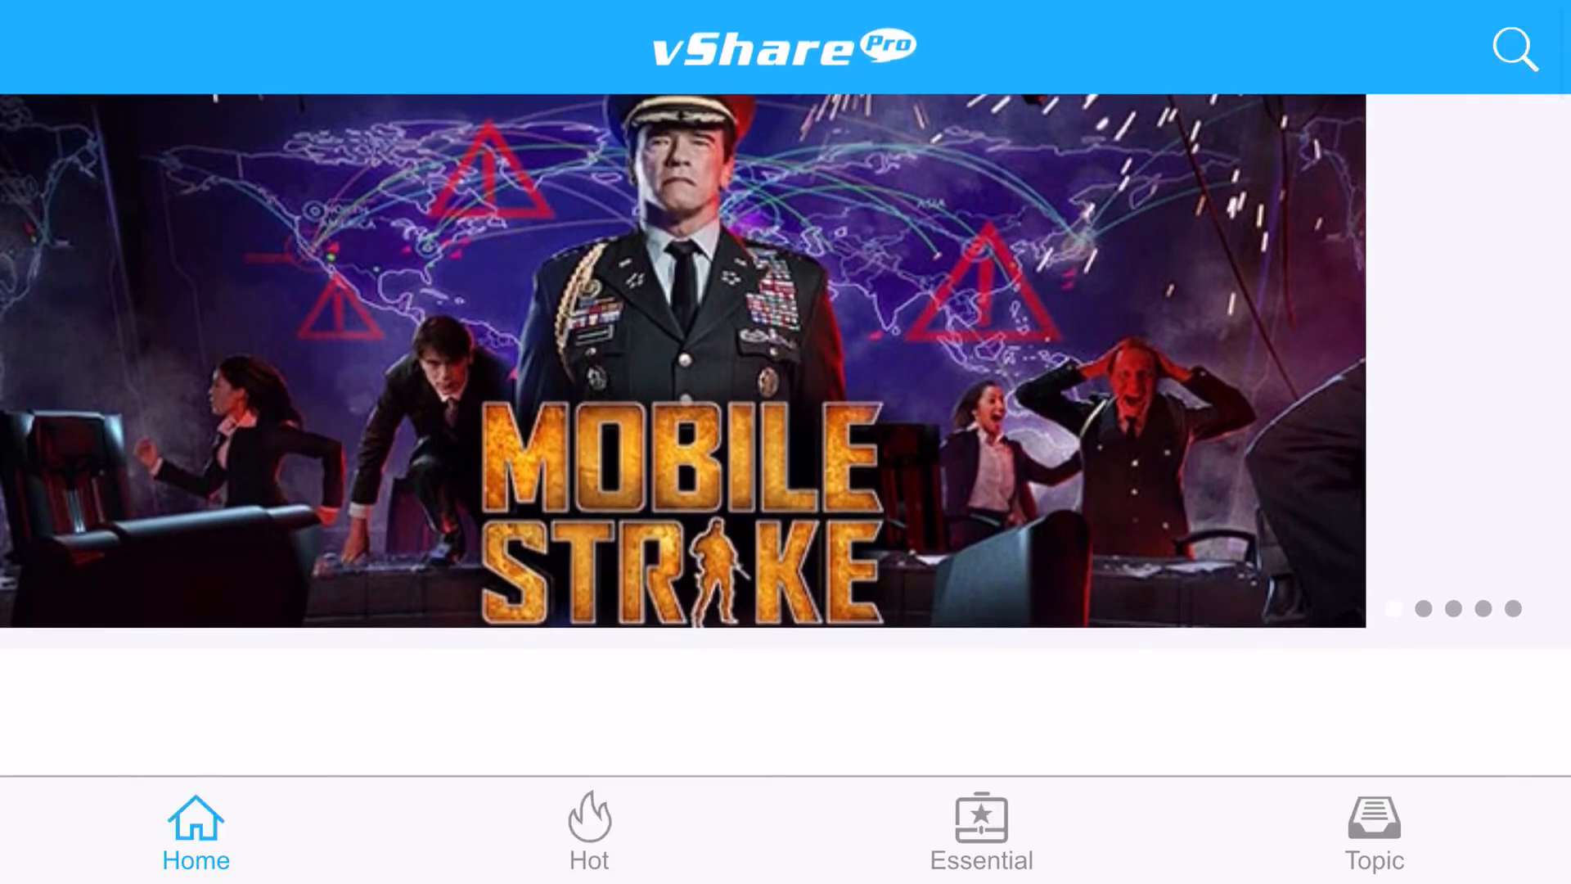
pyautogui.scroll(-3)
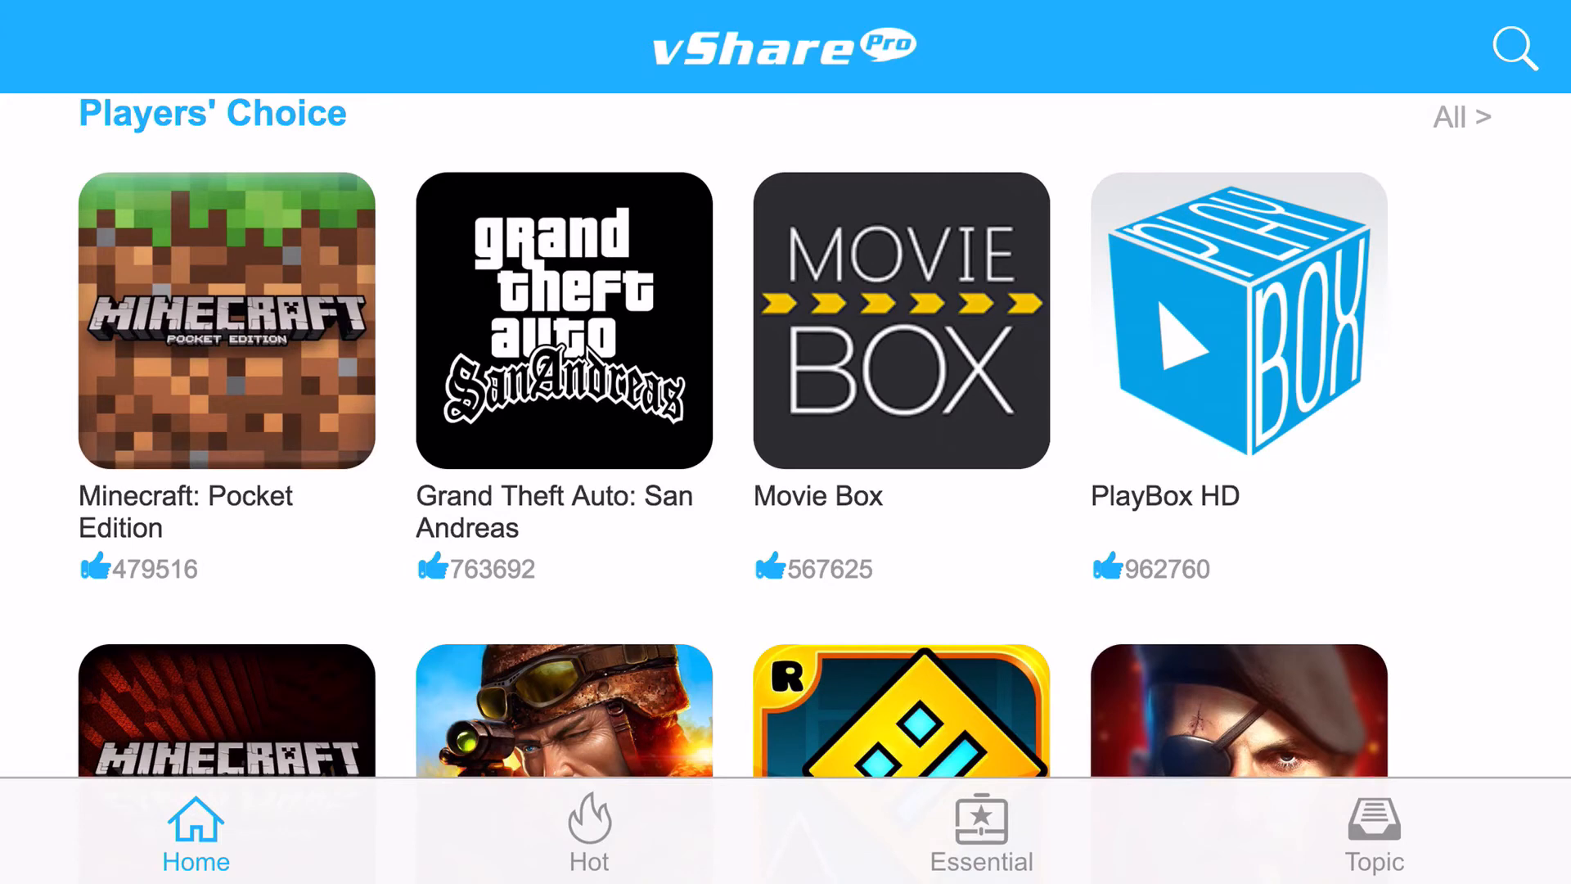
pyautogui.scroll(-3)
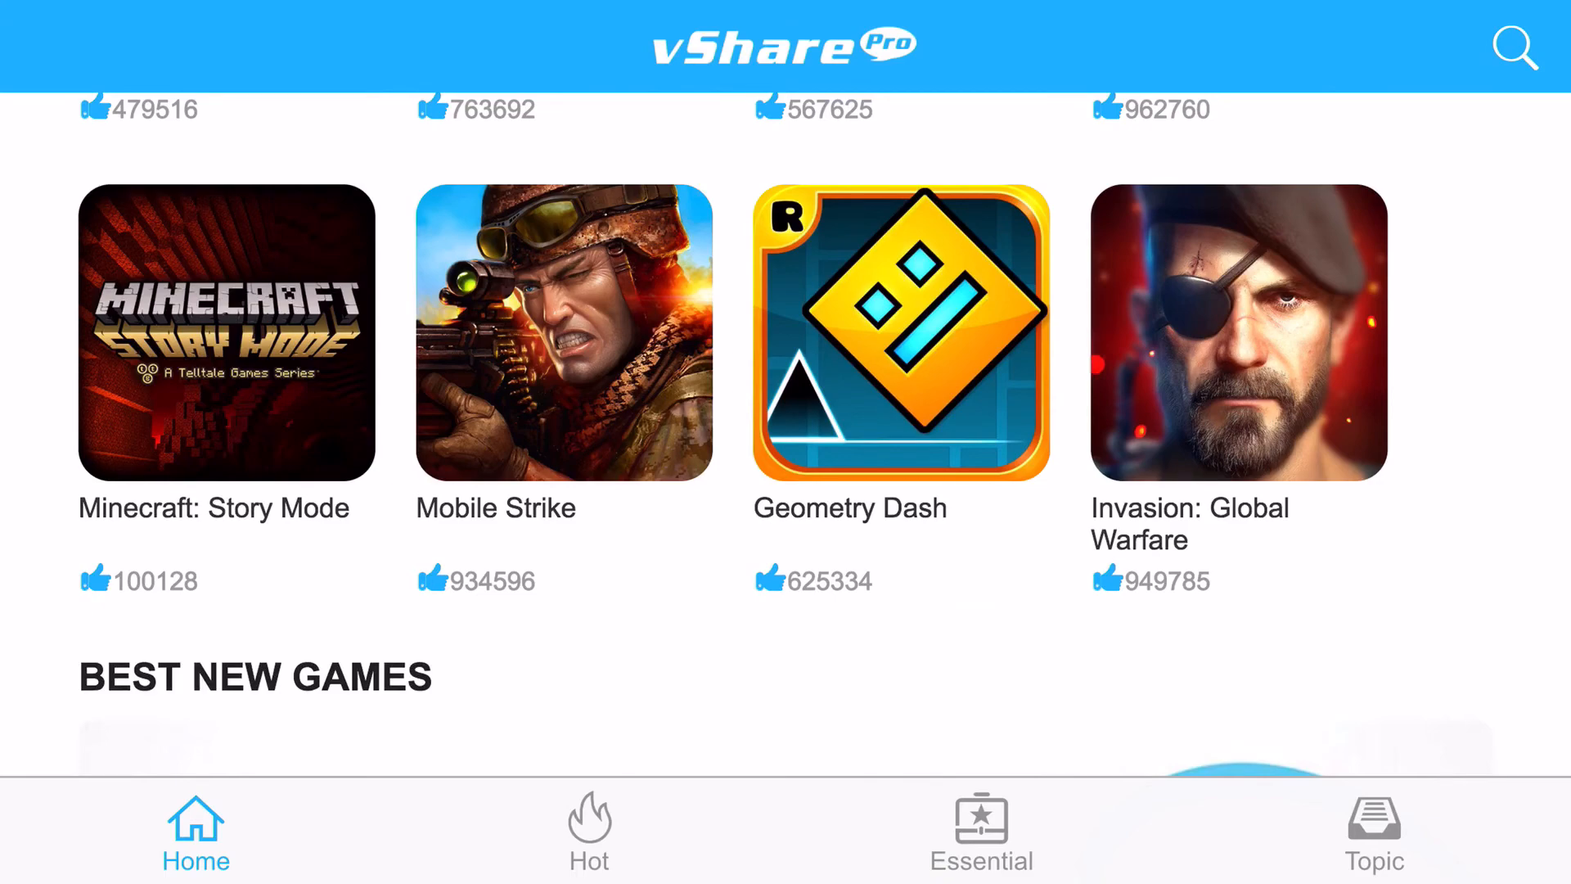
pyautogui.scroll(-3)
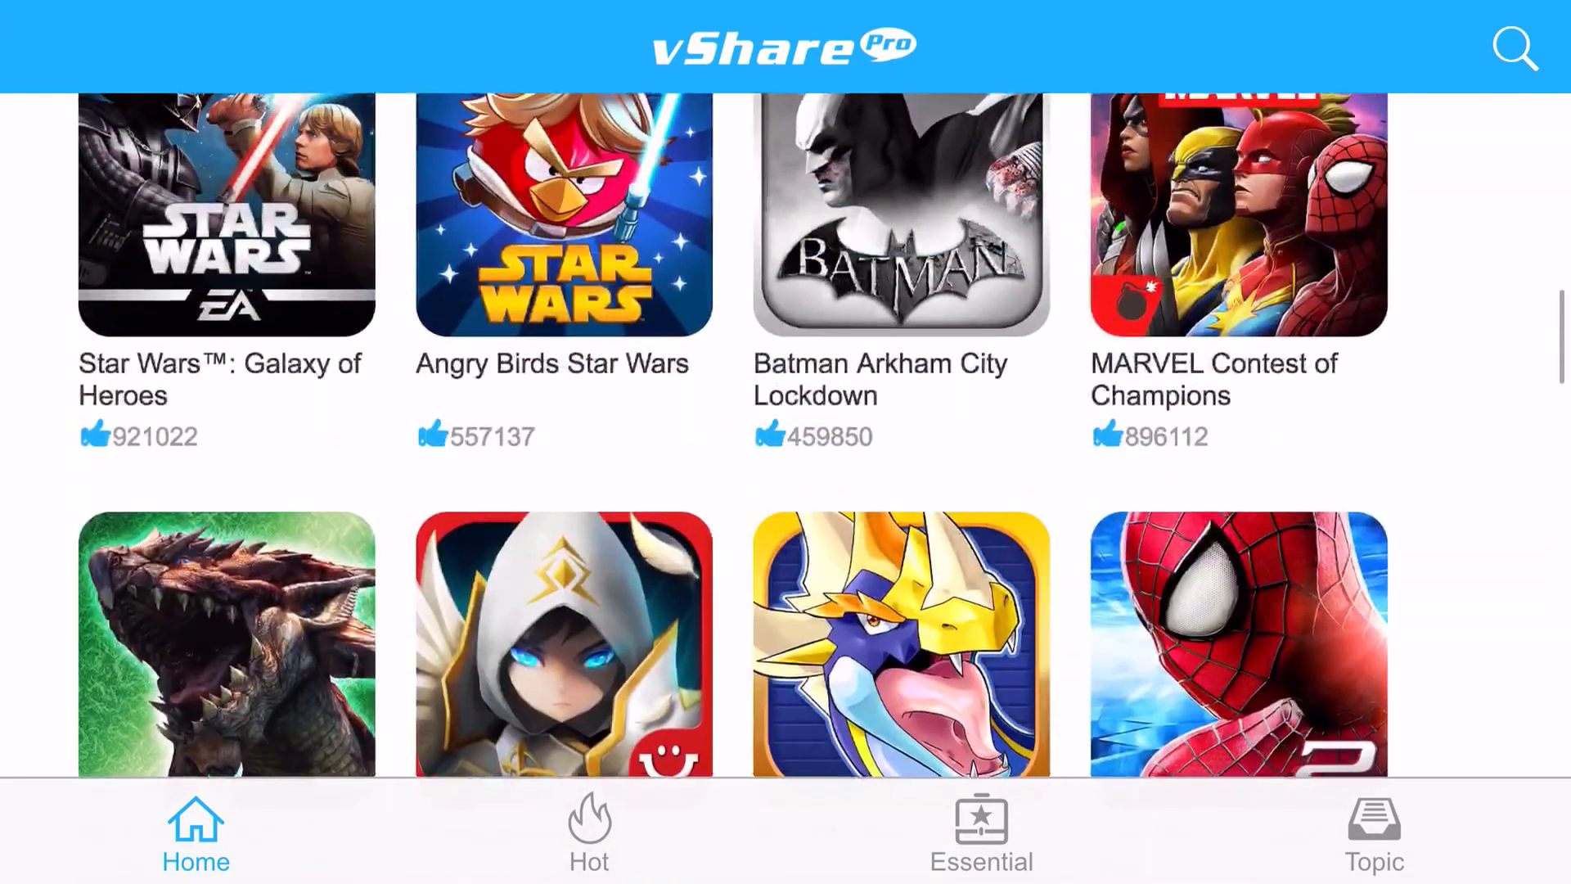
pyautogui.scroll(3)
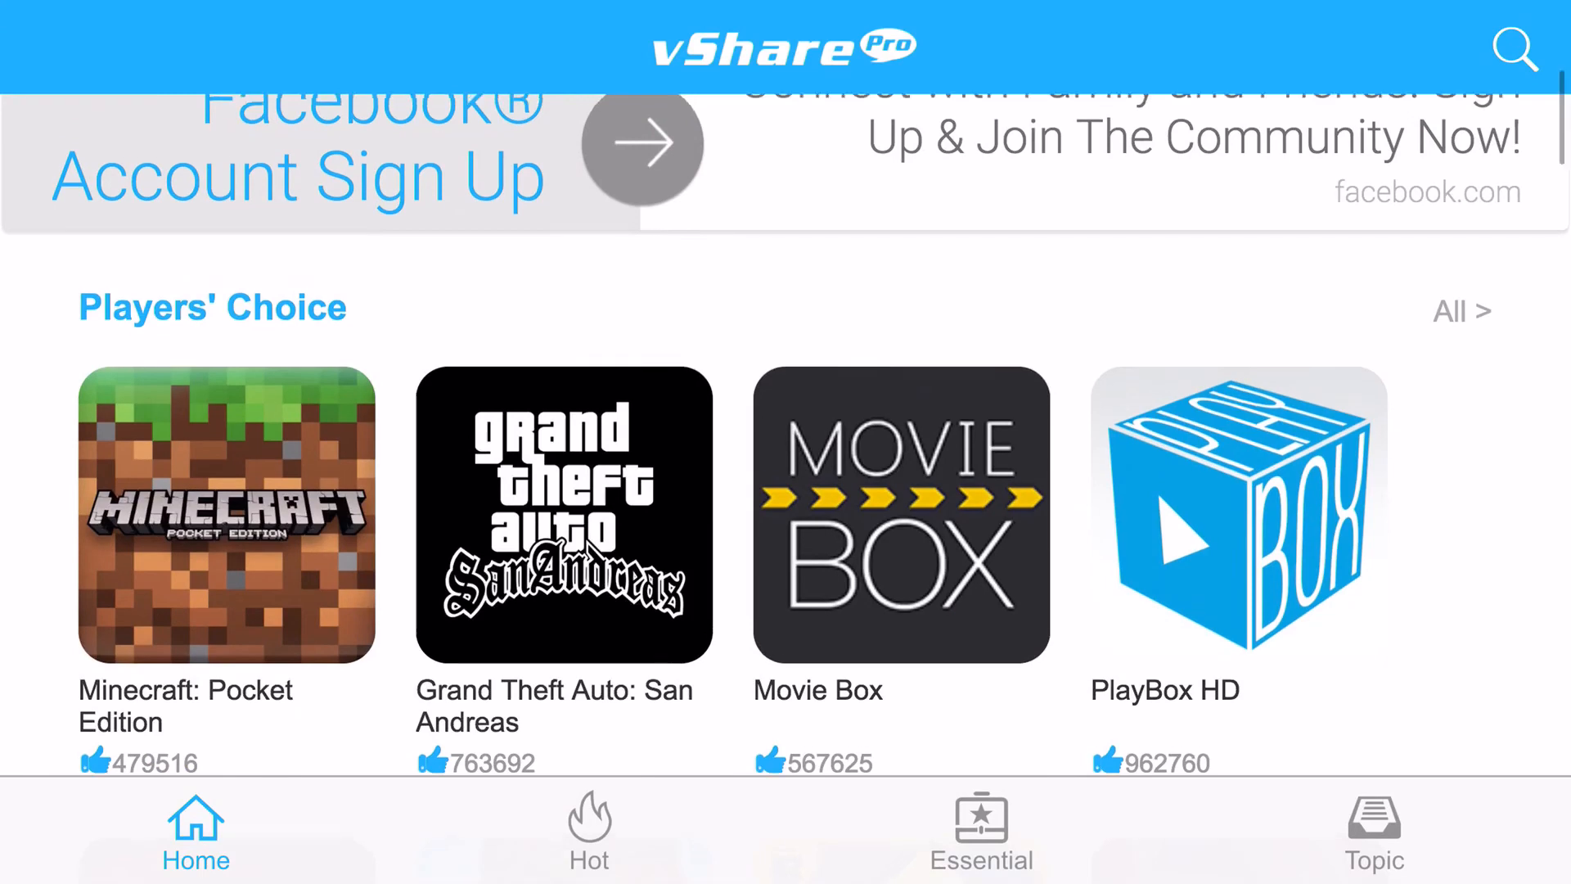
pyautogui.scroll(3)
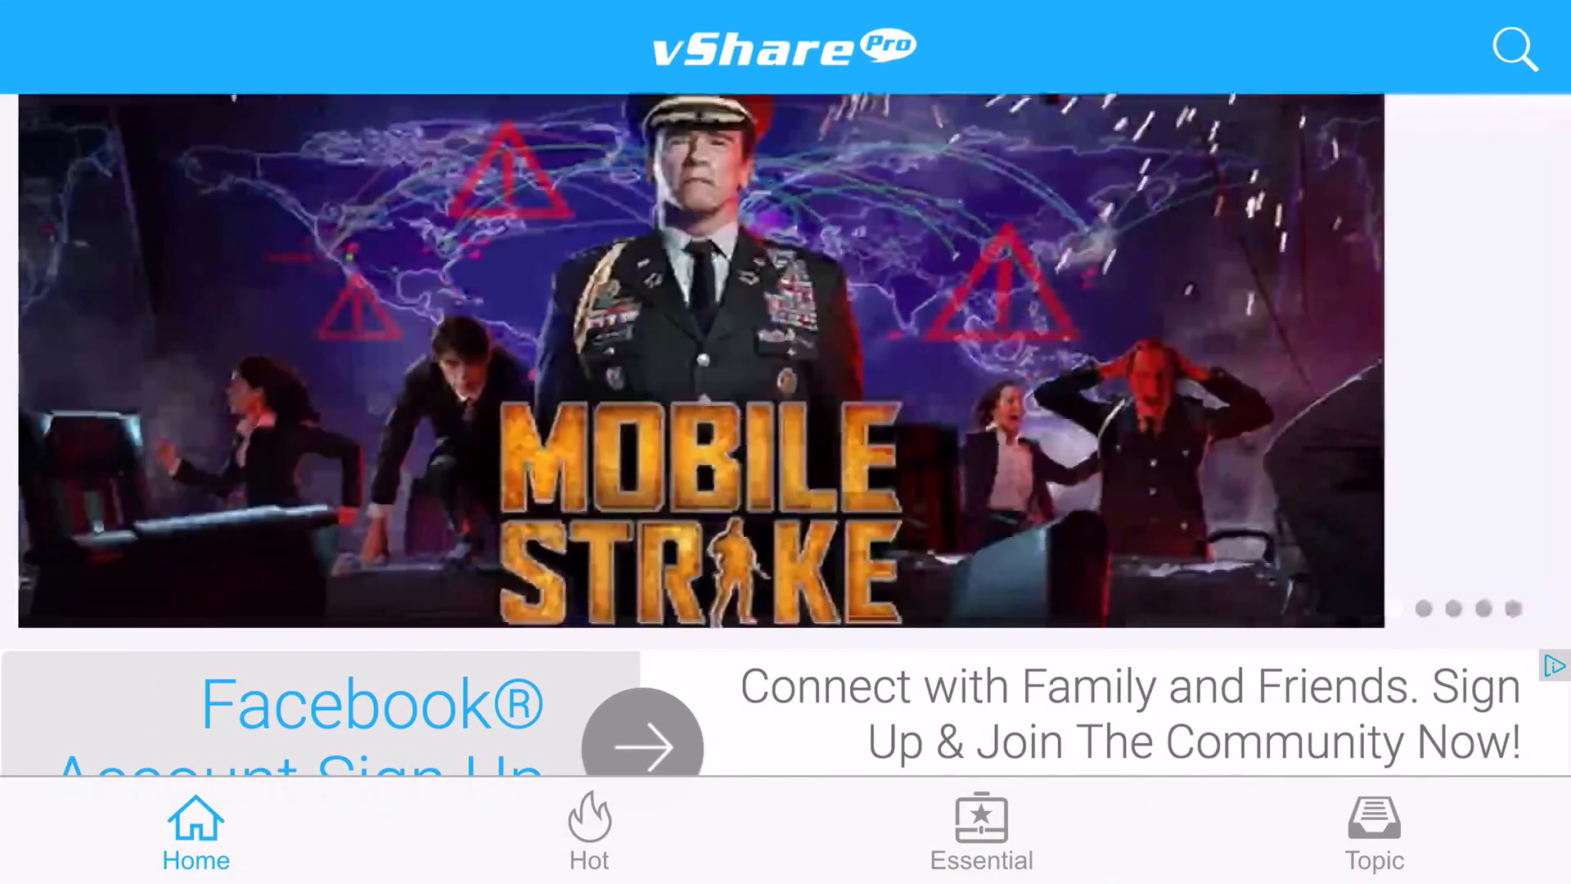